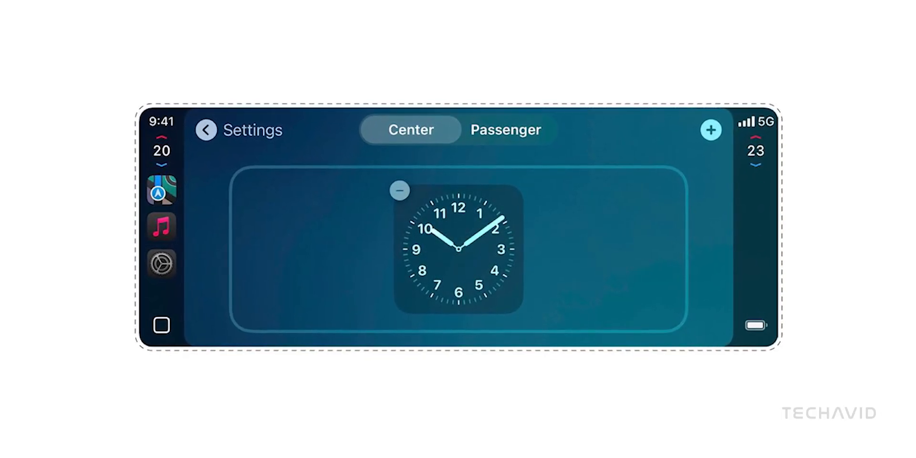
left_click(710, 131)
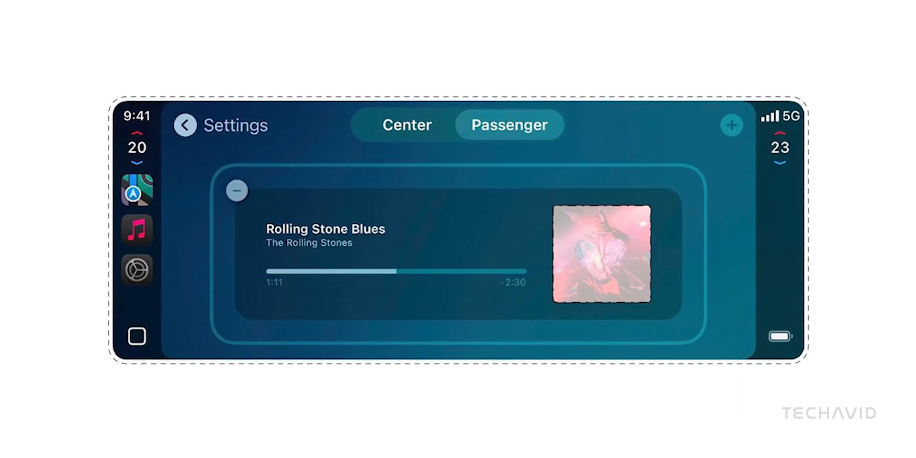
left_click(407, 124)
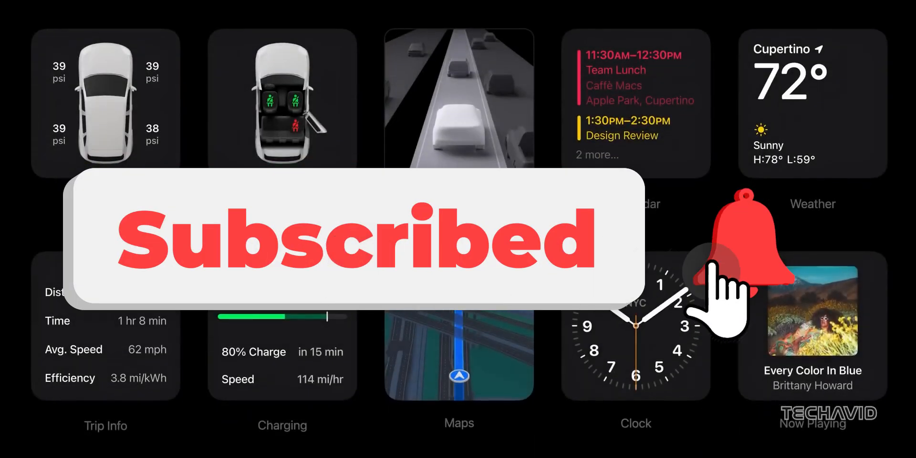
left_click(718, 269)
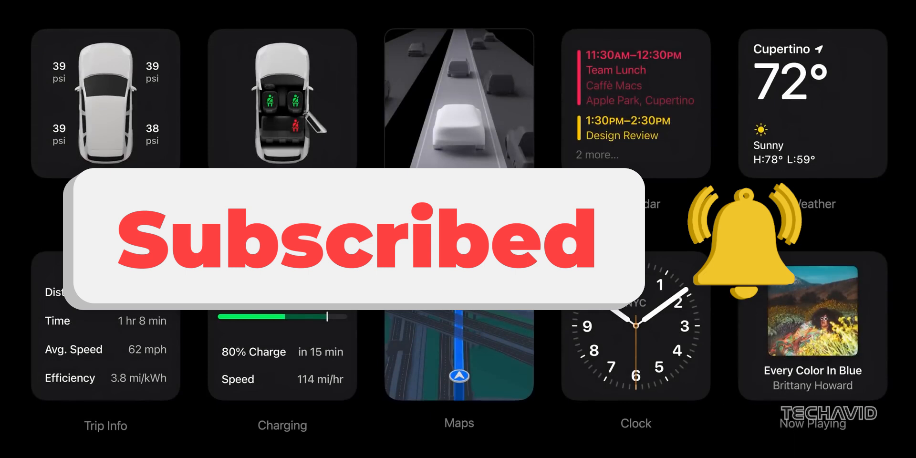